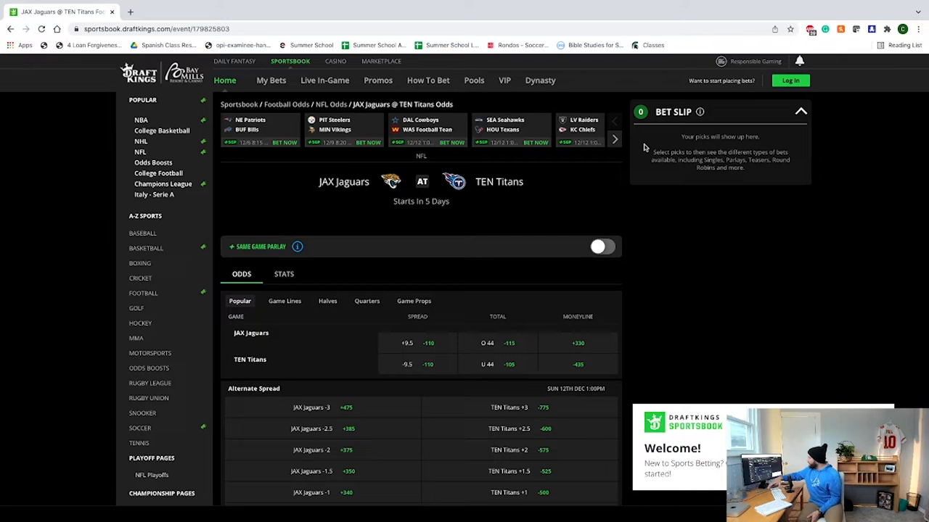
mouse_move(540, 203)
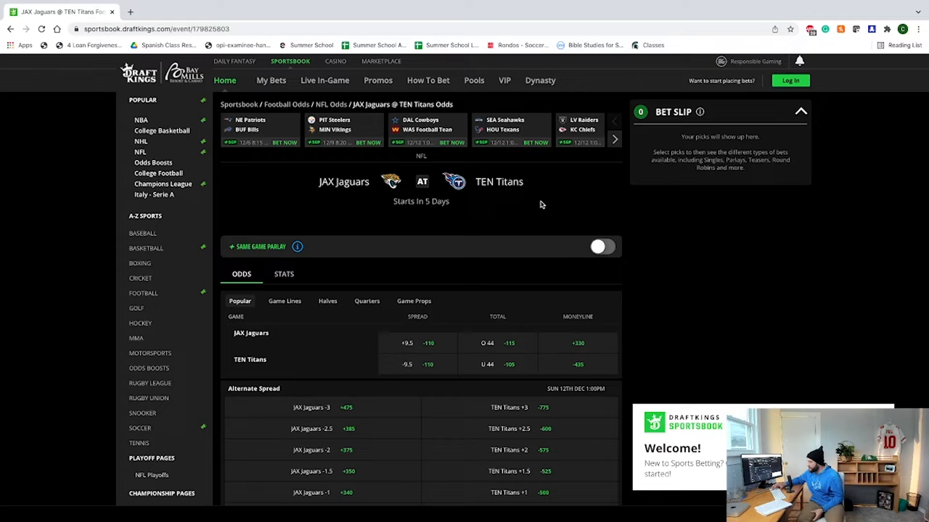
mouse_move(534, 286)
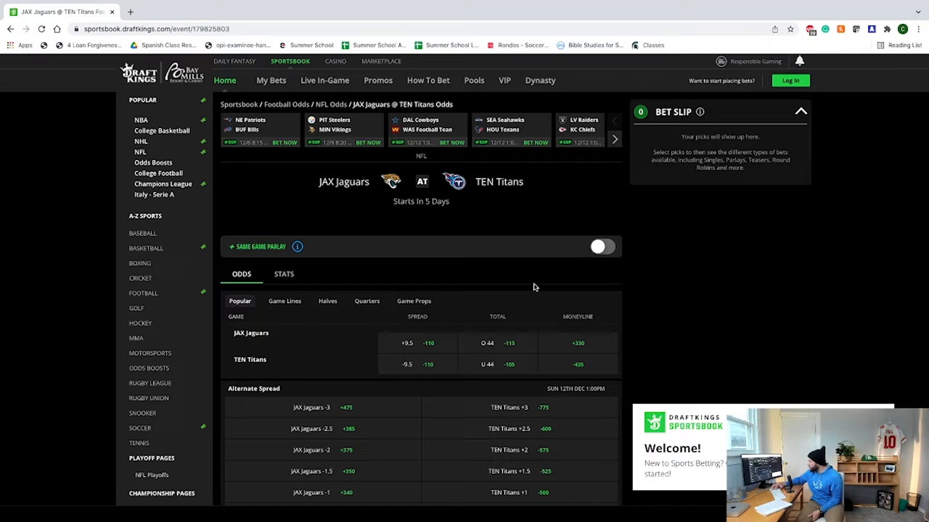
Leave the Jaguars at Titans game and show the NFL odds page from the Popular sidebar
left_click(140, 152)
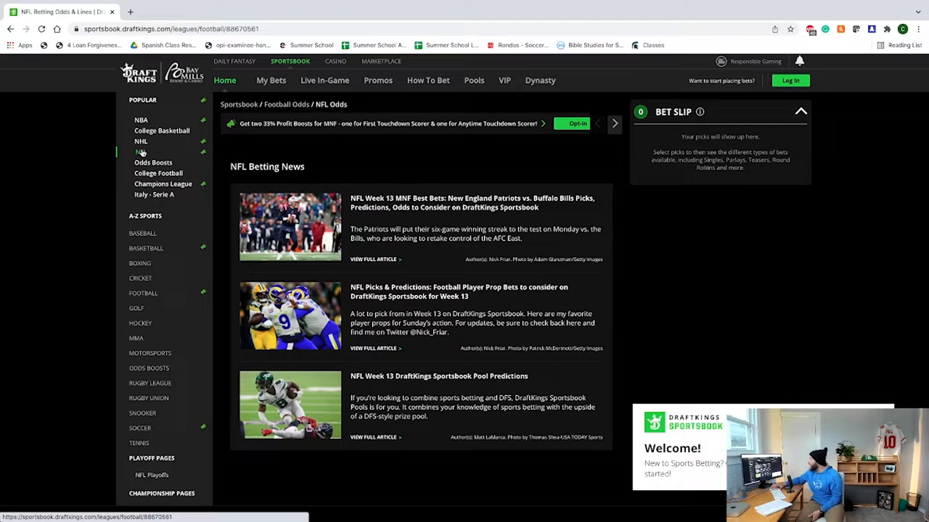
Show NFL game lines, try Patriots +120 then Bills -140 moneyline in the bet slip, then clear it
left_click(141, 152)
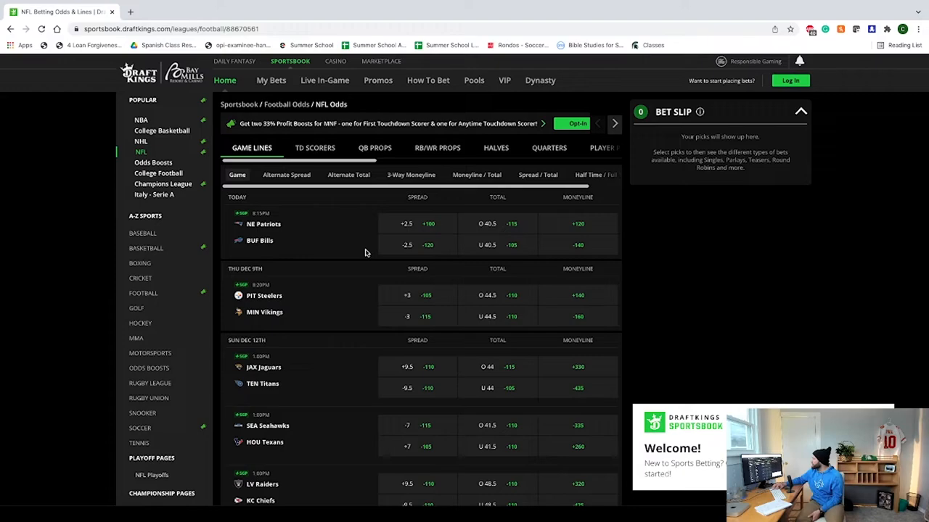
mouse_move(586, 198)
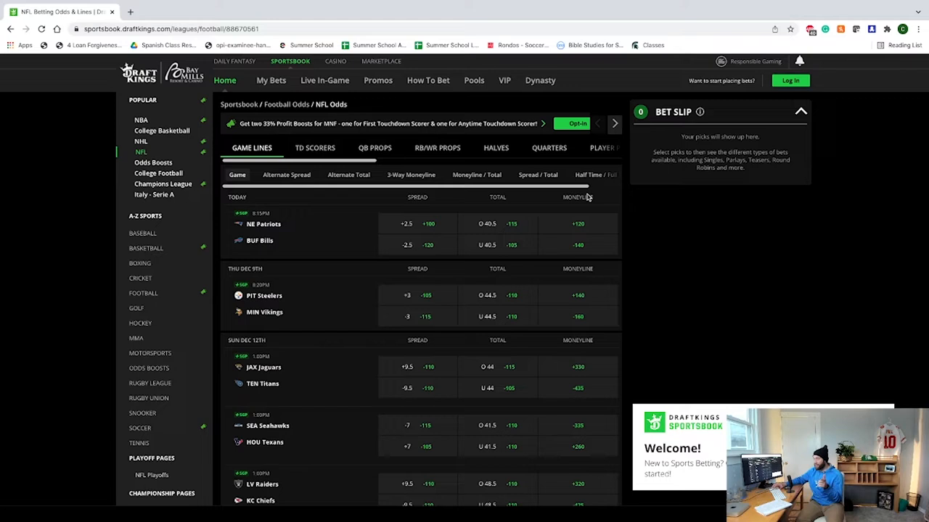
mouse_move(585, 232)
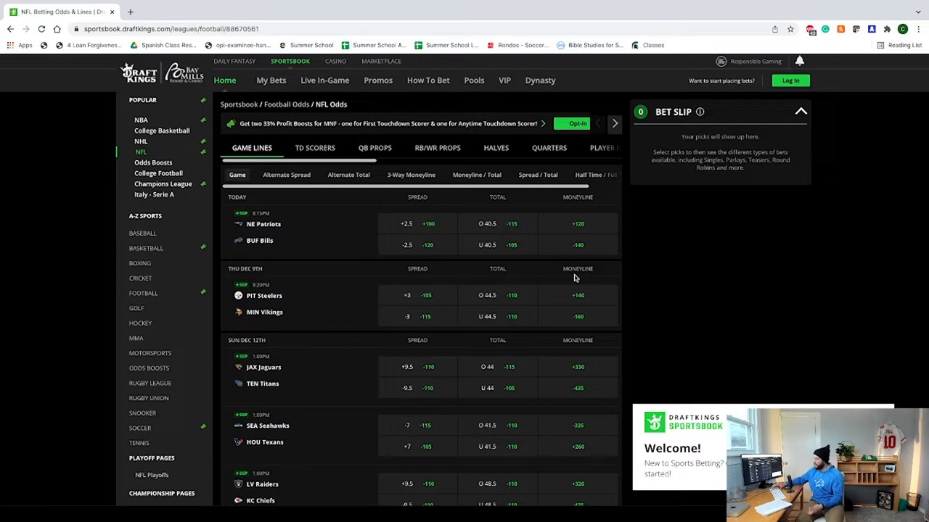
mouse_move(259, 243)
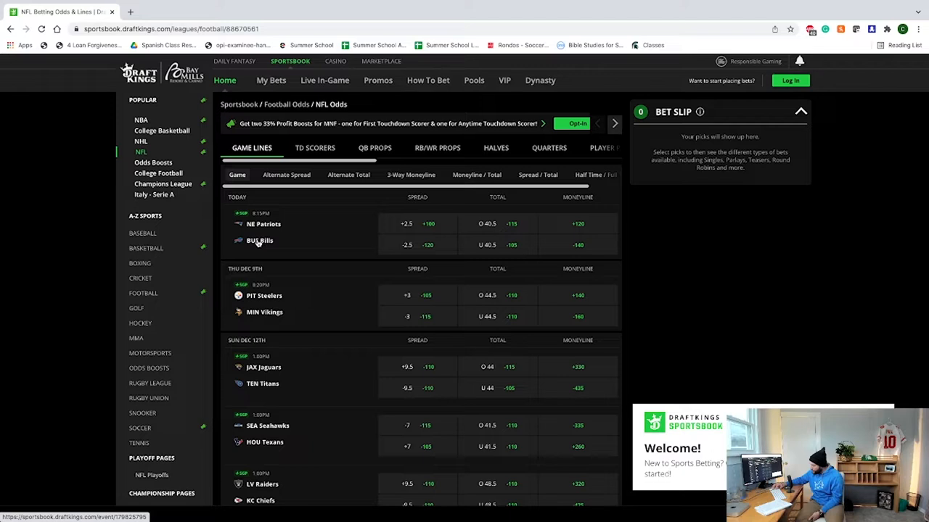
left_click(578, 224)
type("10")
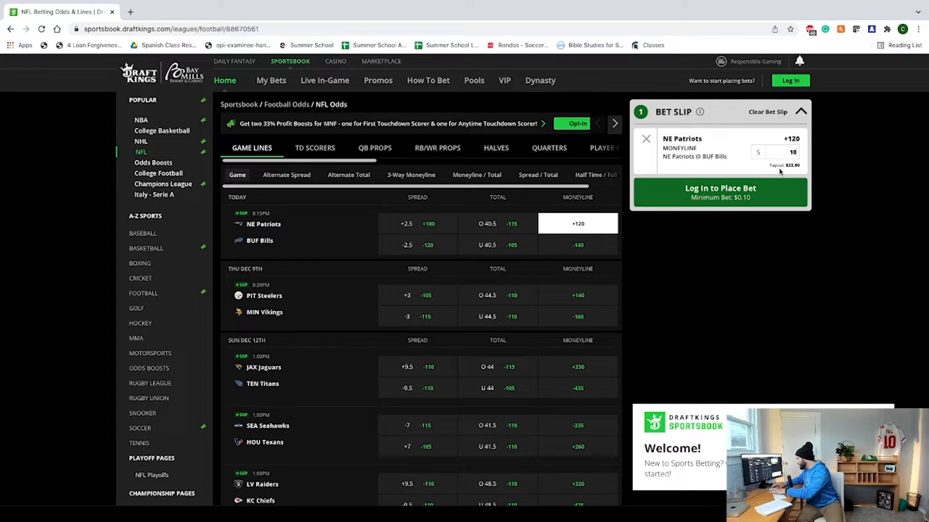
left_click(577, 244)
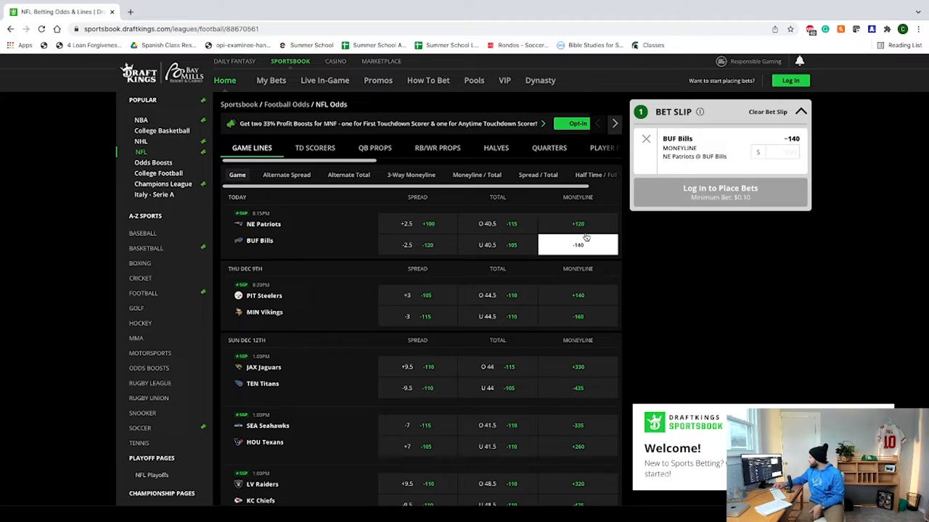
left_click(646, 137)
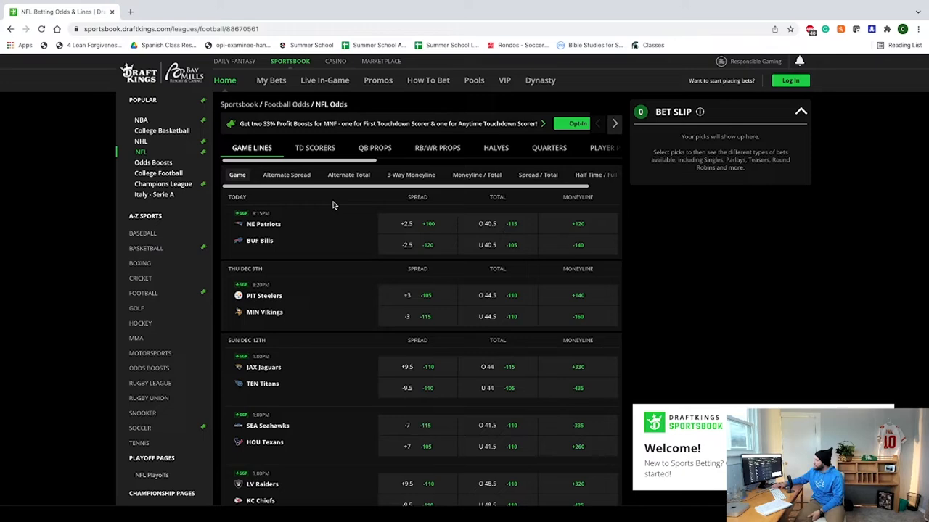
left_click(163, 183)
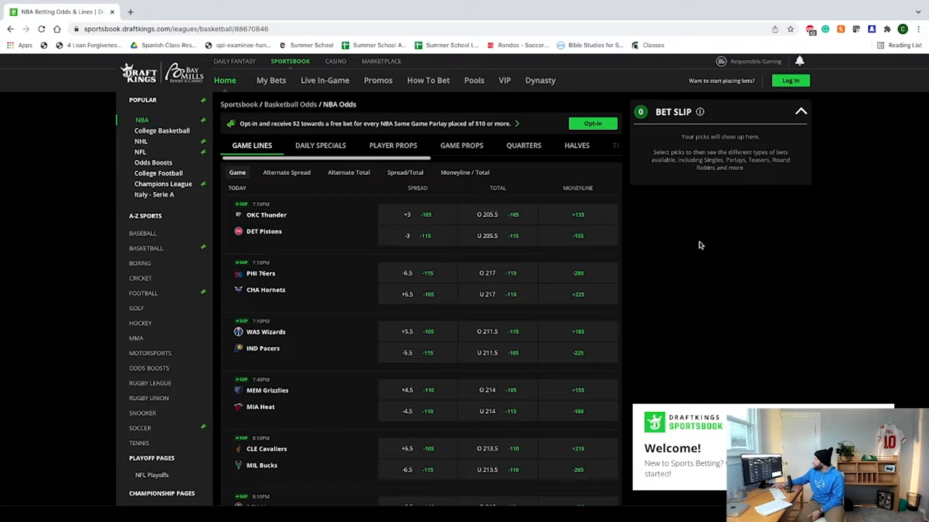
mouse_move(496, 189)
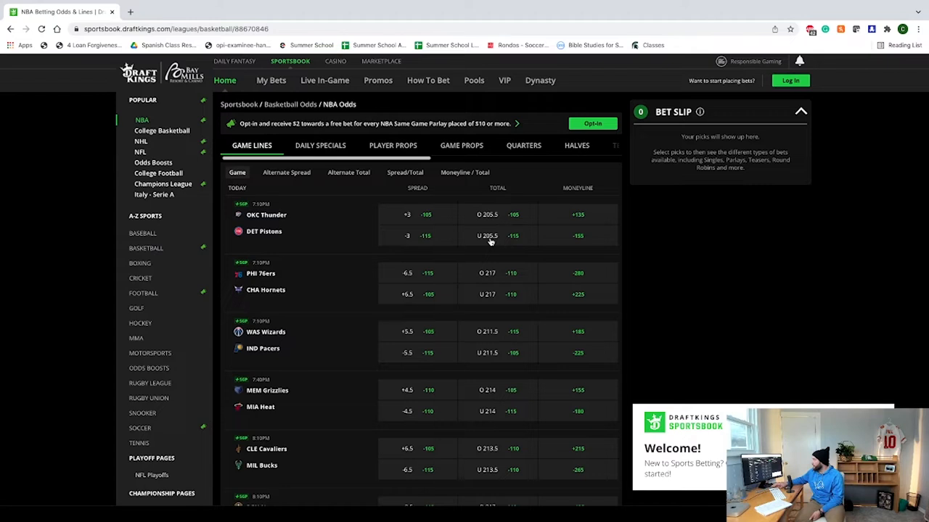
mouse_move(491, 282)
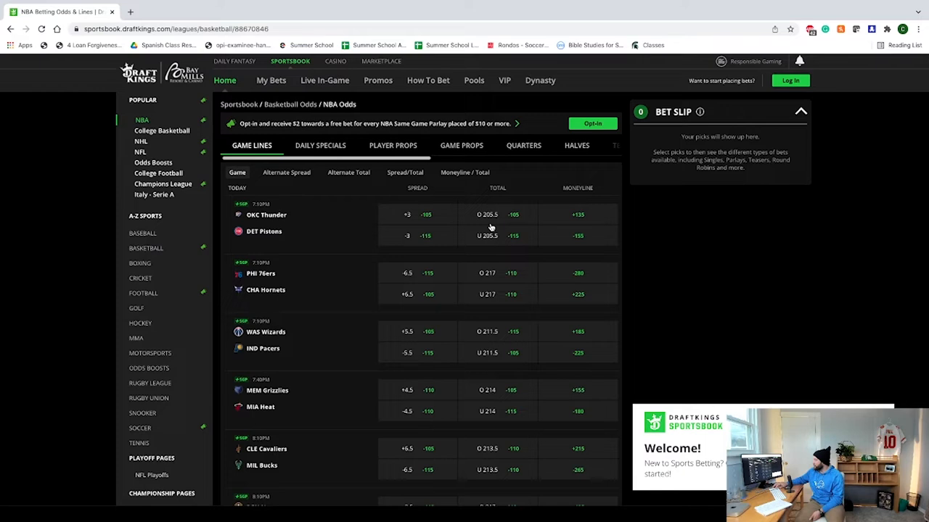
scroll("down", 3)
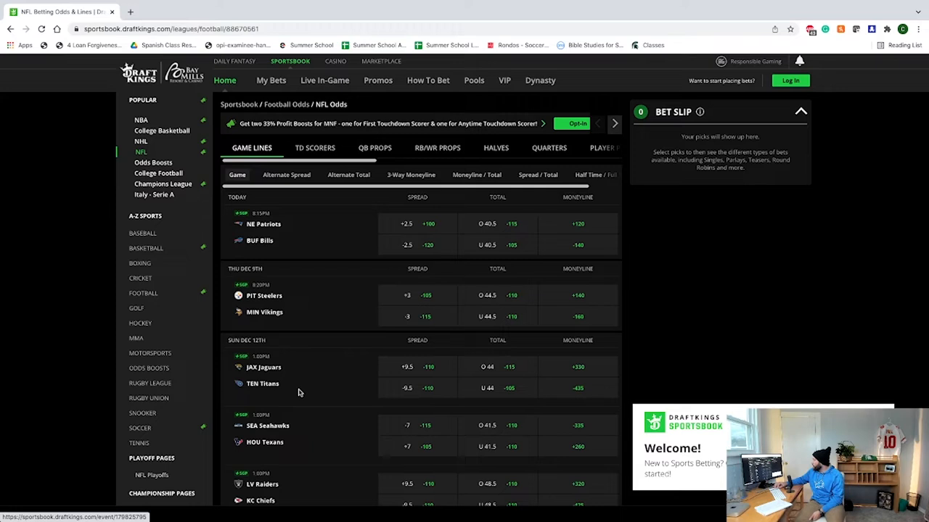
Scroll the NFL game lines down to the Jaguars at Titans matchup row
scroll("down", 3)
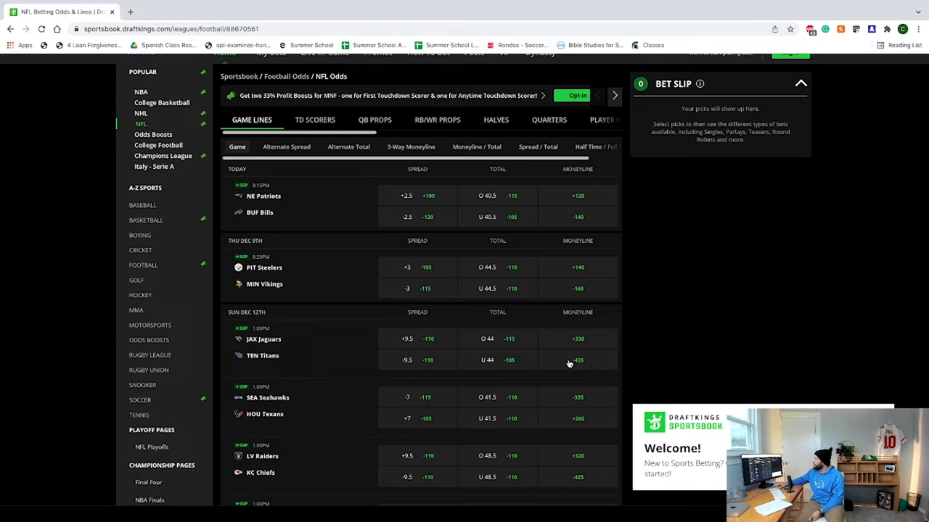
left_click(577, 360)
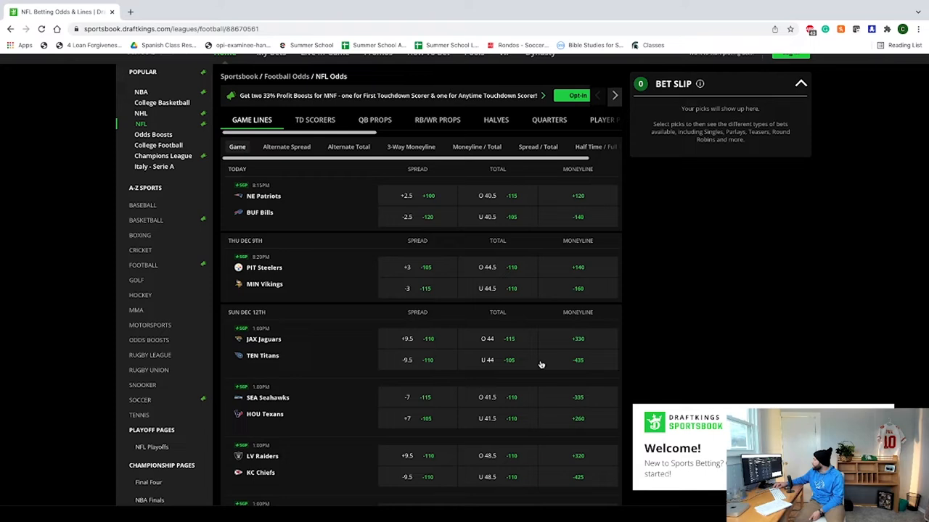
mouse_move(413, 361)
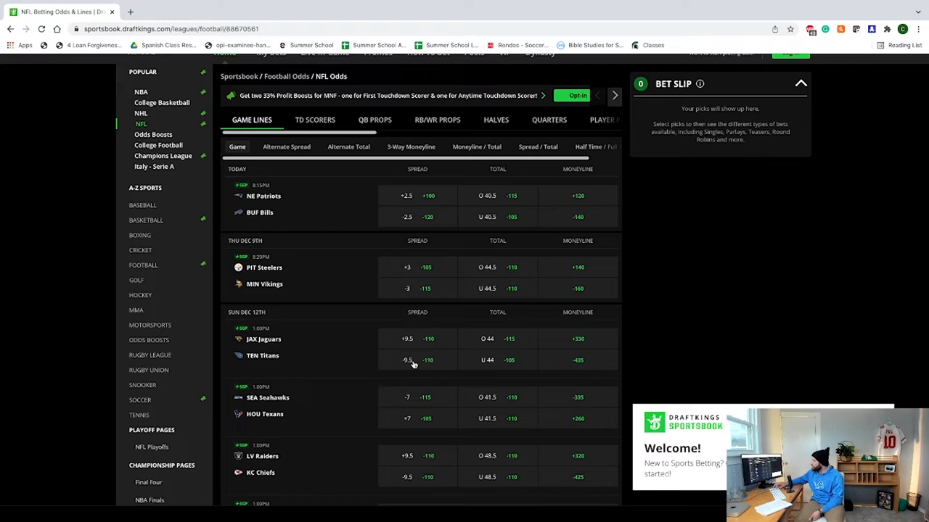
mouse_move(346, 339)
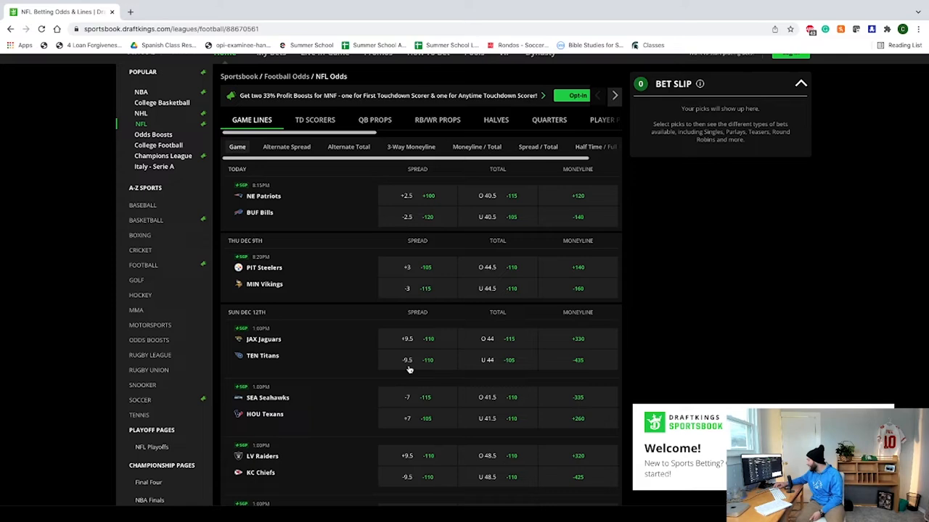
mouse_move(426, 340)
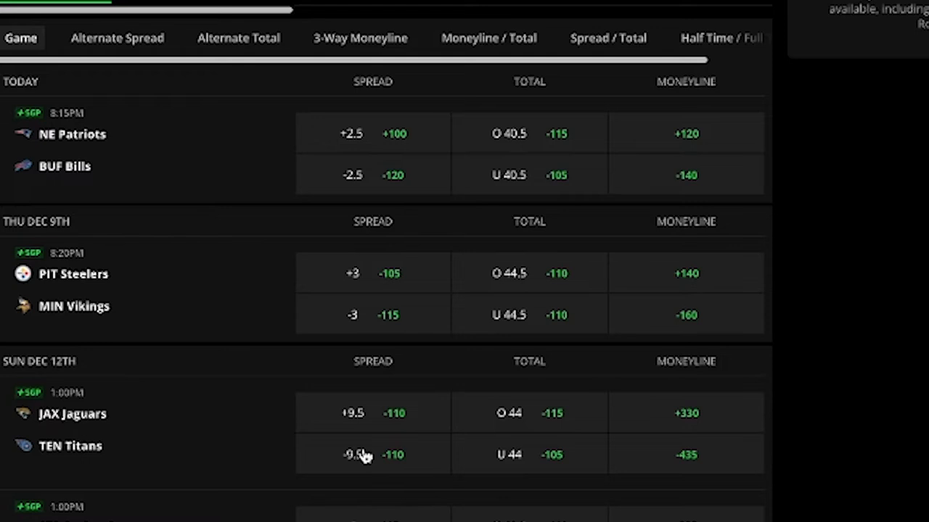
mouse_move(377, 404)
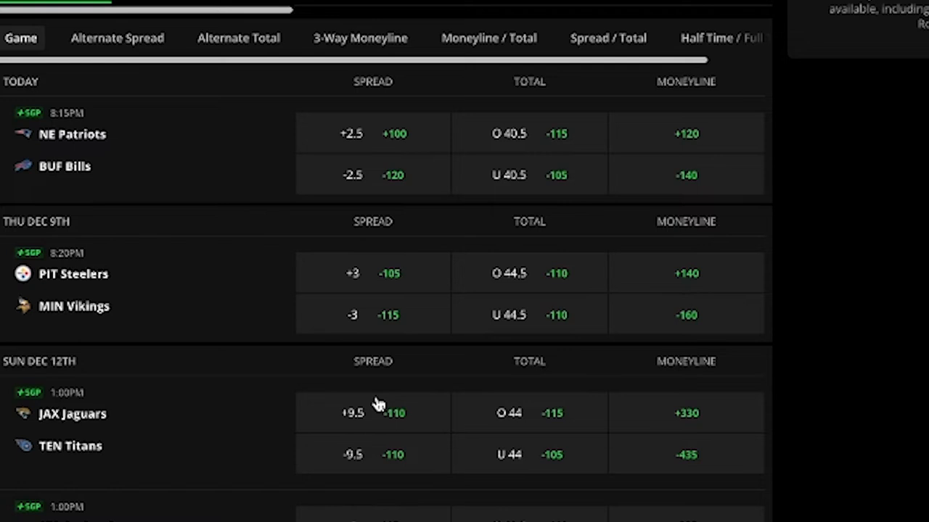
mouse_move(357, 467)
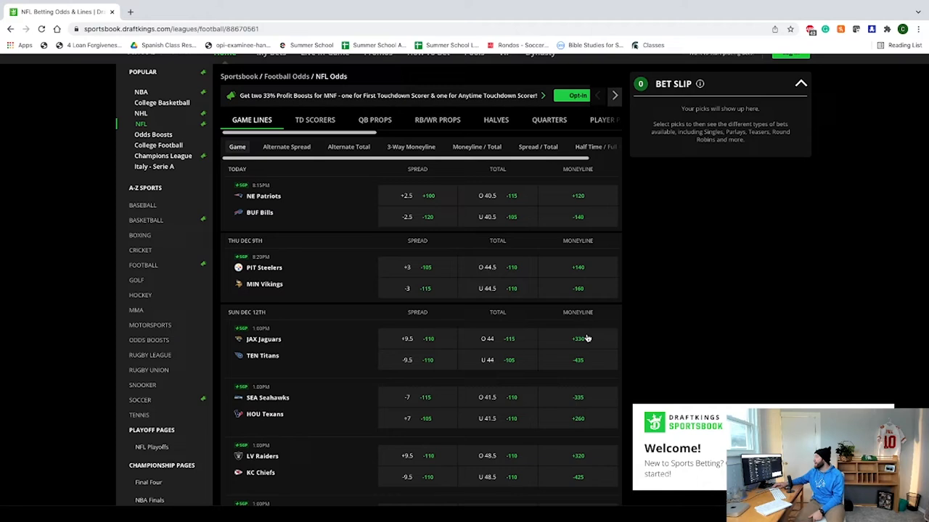
mouse_move(377, 342)
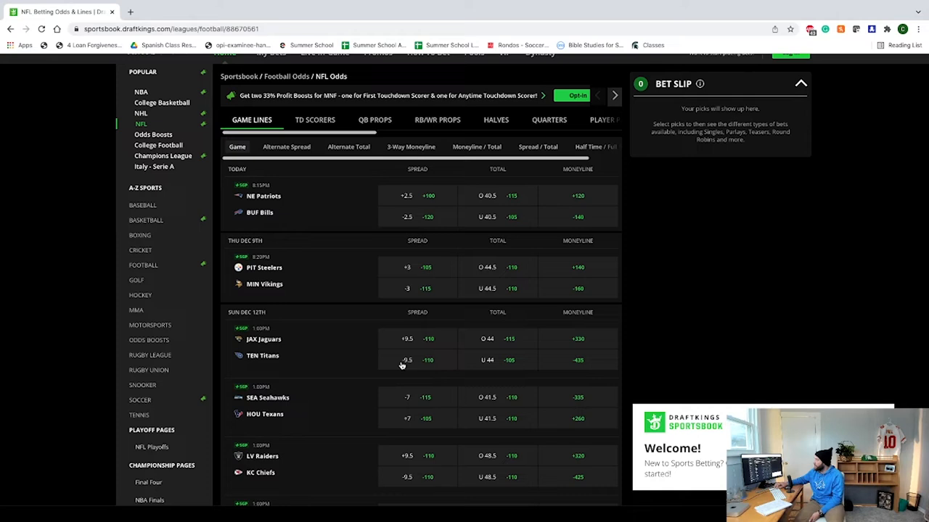
mouse_move(412, 340)
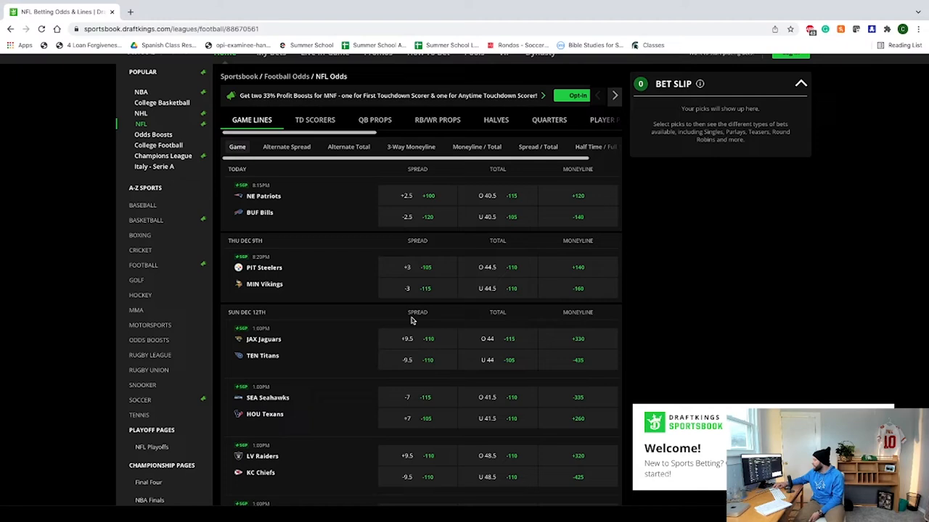
mouse_move(412, 353)
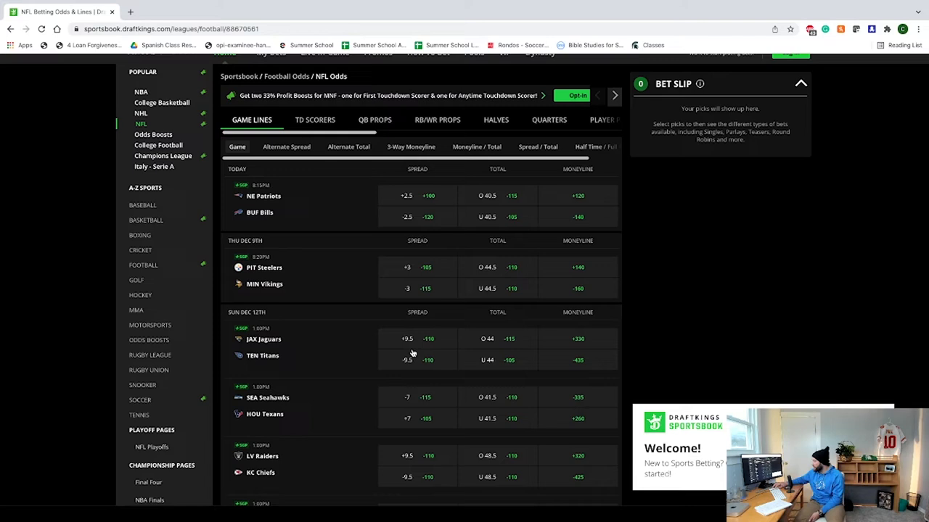
mouse_move(304, 363)
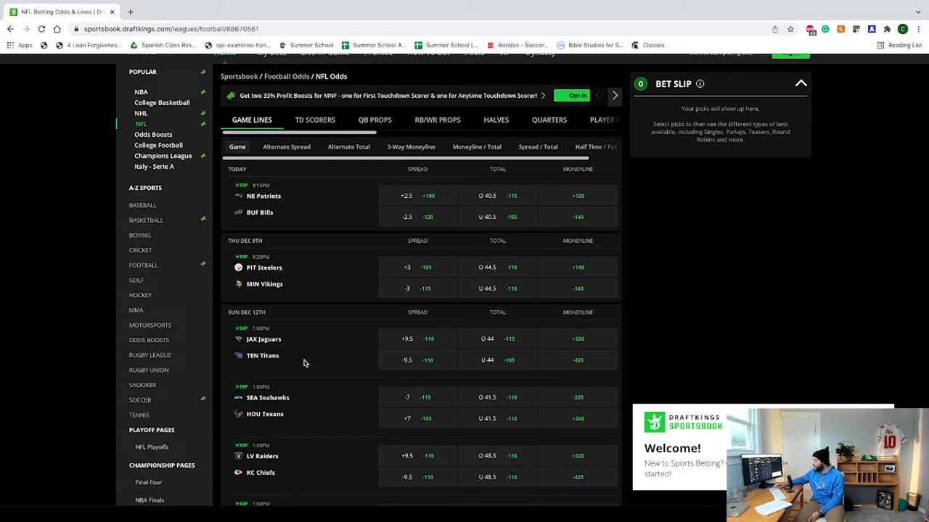
mouse_move(407, 313)
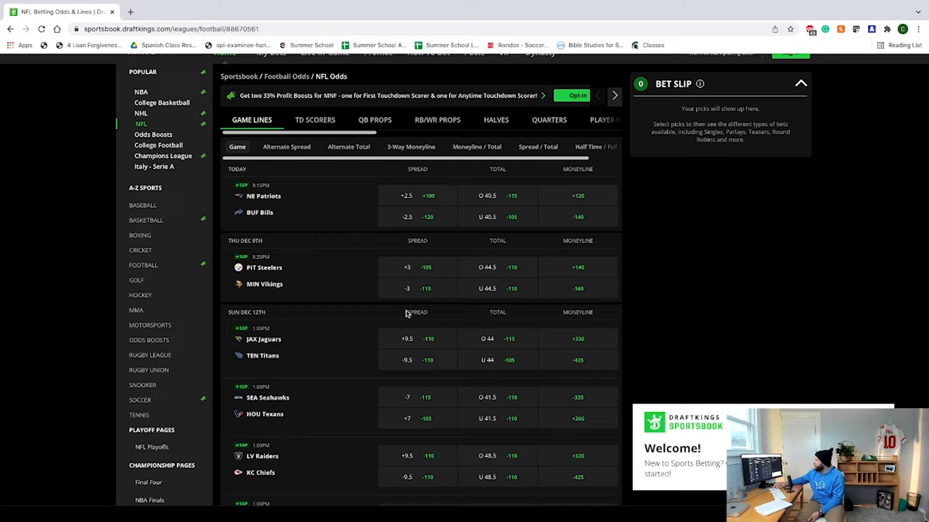
mouse_move(374, 125)
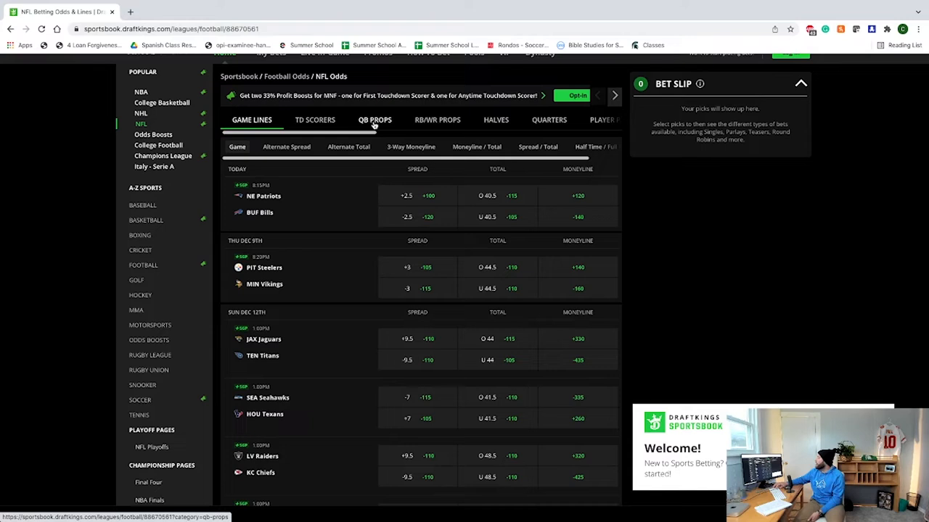
Show the RB/WR player props for the Patriots at Bills game
left_click(438, 119)
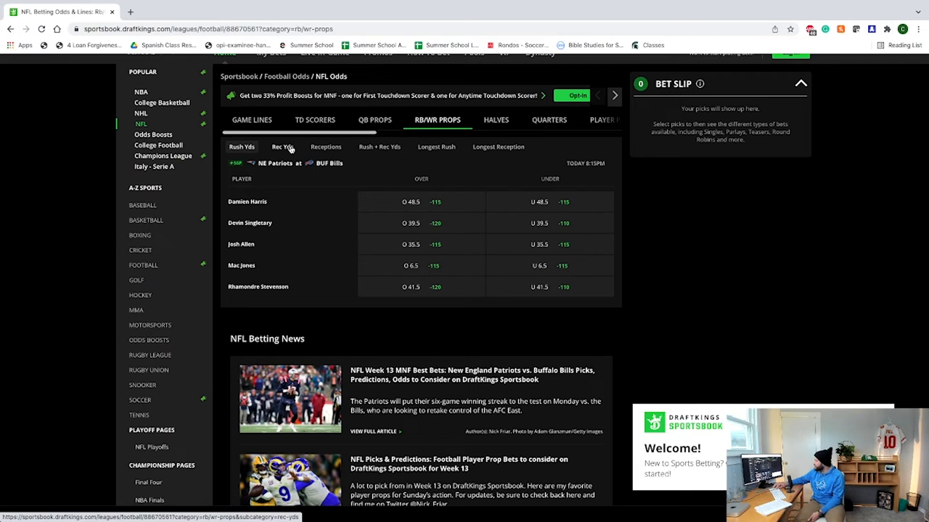
Show the Receptions over/under catch lines for Patriots at Bills players
left_click(325, 147)
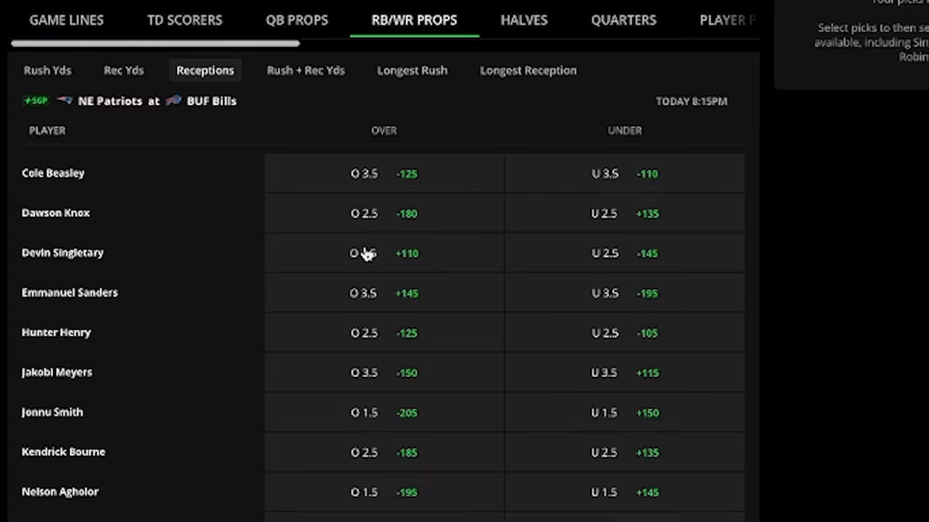
mouse_move(626, 264)
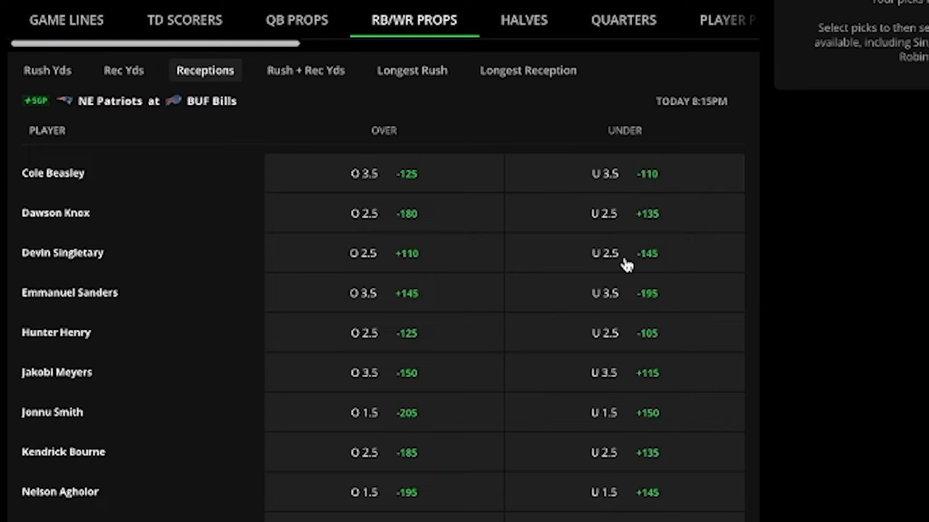
mouse_move(595, 213)
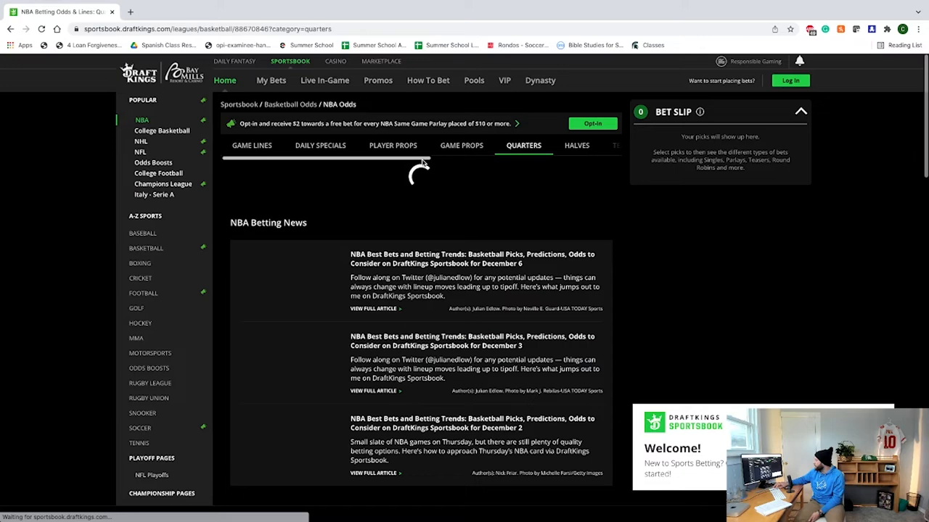
Go back to the NFL game lines table with spreads, totals and moneylines
left_click(461, 145)
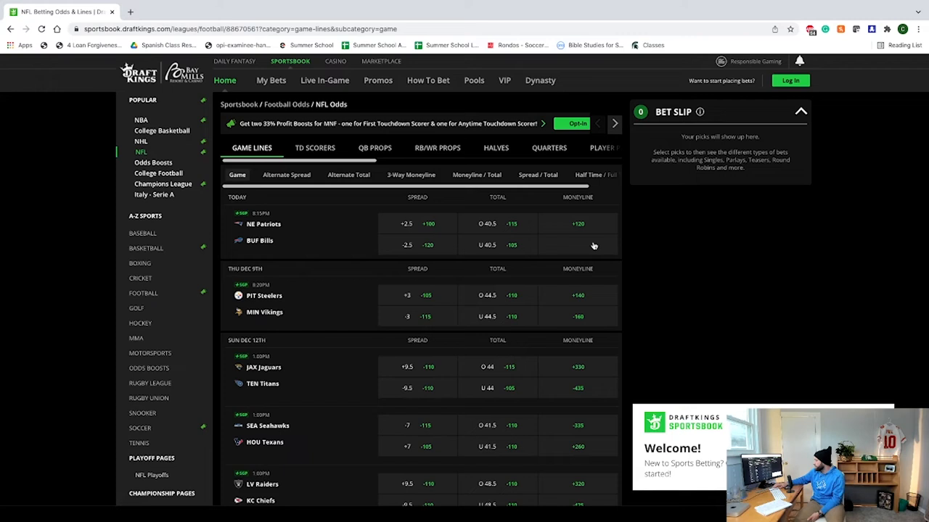
Add the Bills and Vikings moneylines to the bet slip toward a three-pick parlay
left_click(577, 316)
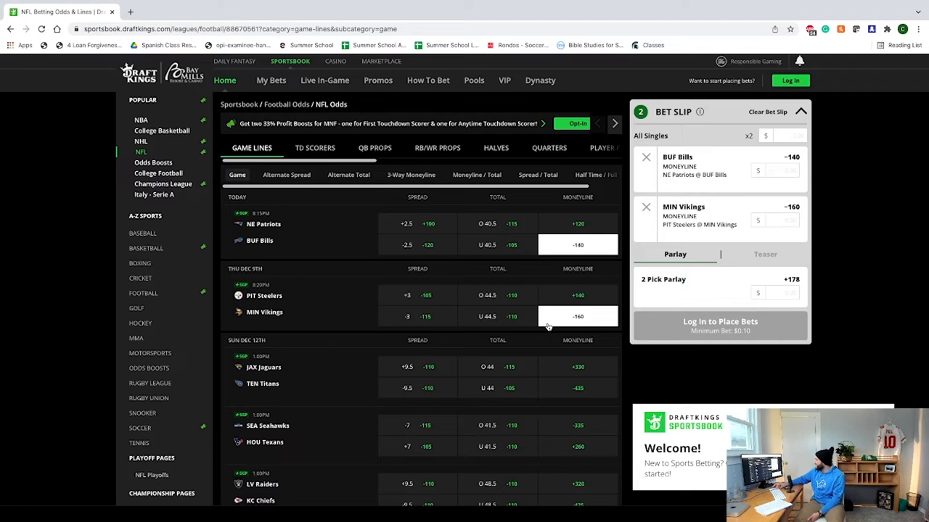
left_click(578, 386)
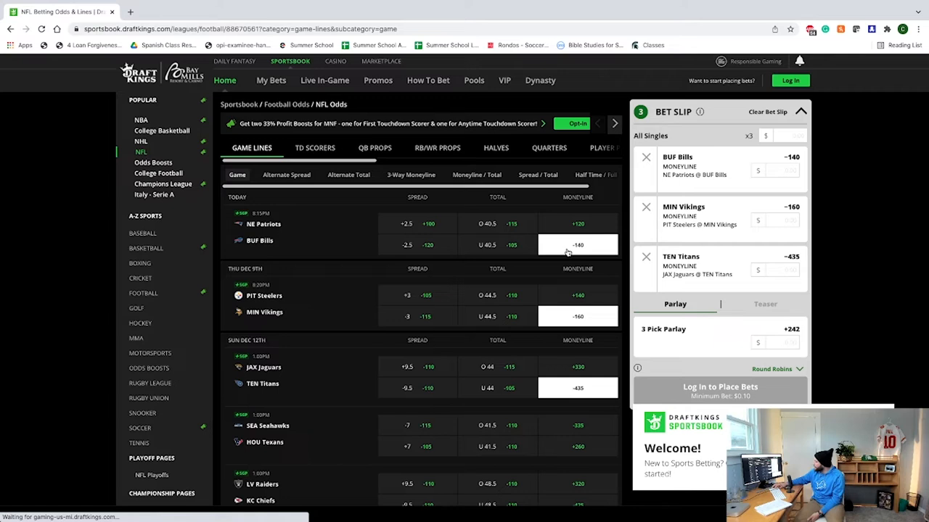
mouse_move(621, 328)
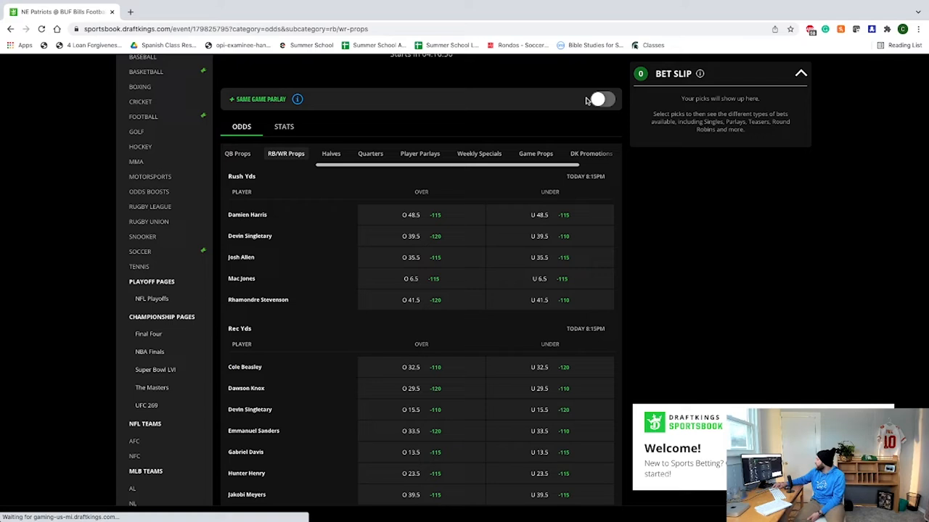
Turn on Same Game Parlay mode for the Patriots at Bills game
left_click(601, 98)
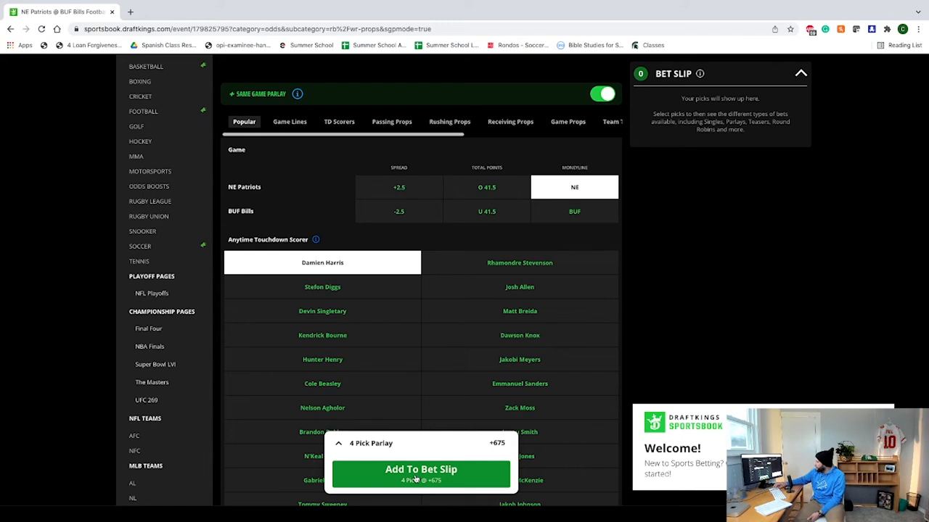
mouse_move(536, 134)
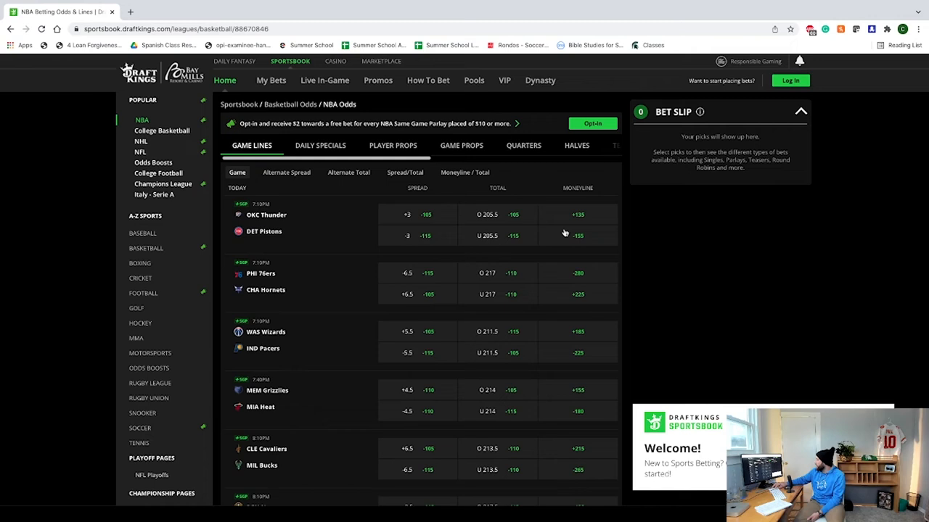
mouse_move(574, 231)
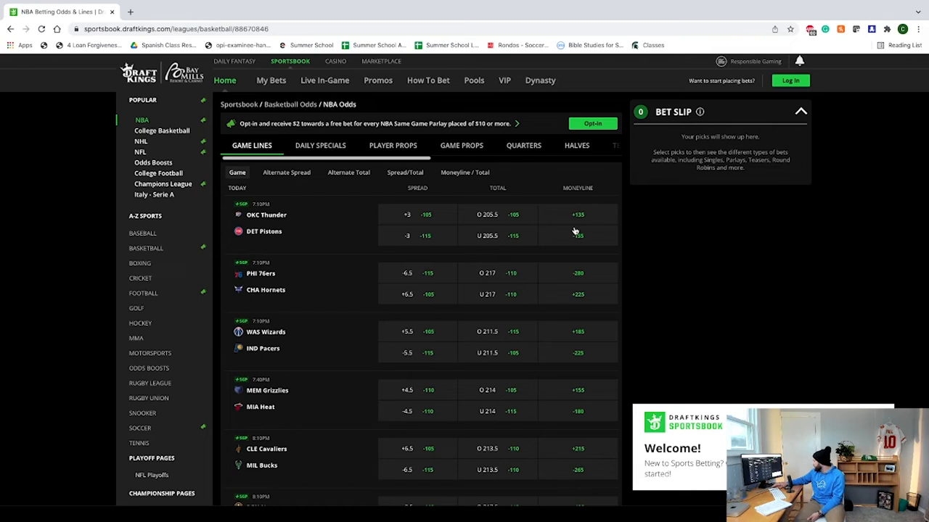
mouse_move(576, 228)
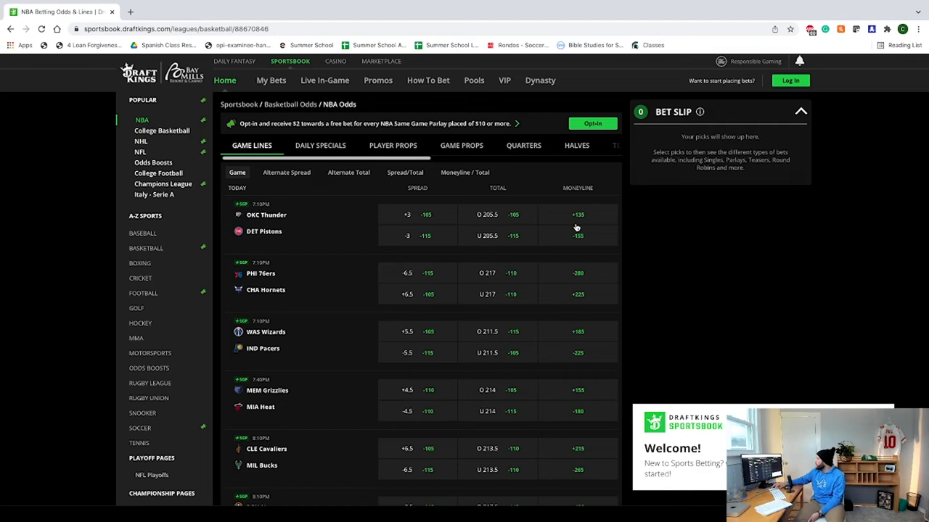
left_click(577, 214)
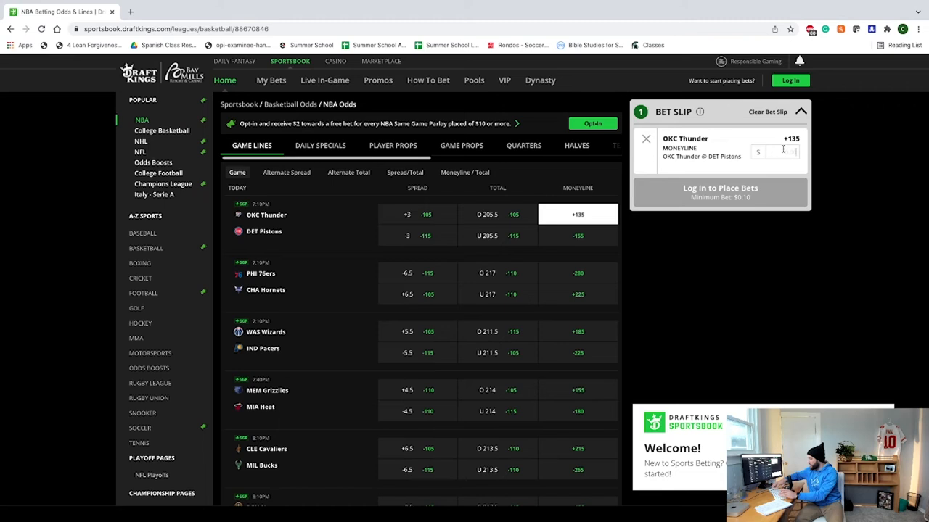
type("100")
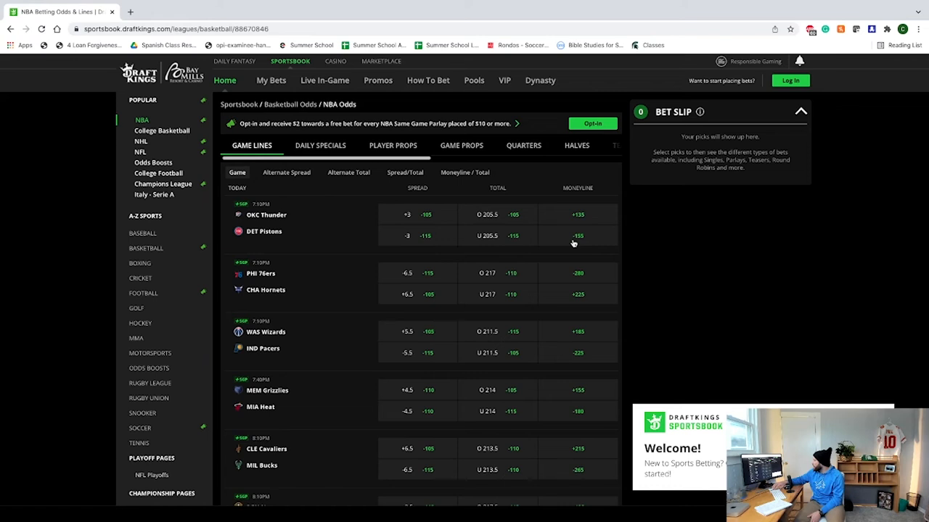
left_click(578, 215)
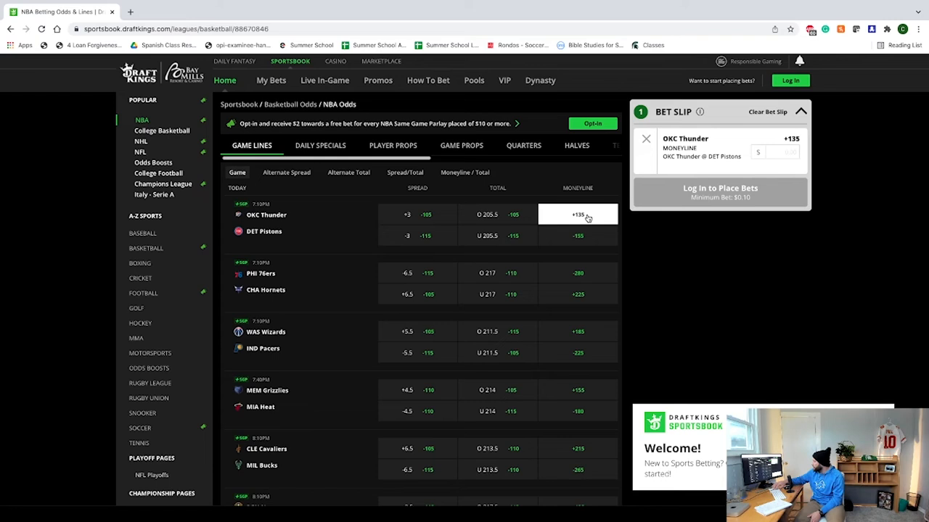
left_click(577, 235)
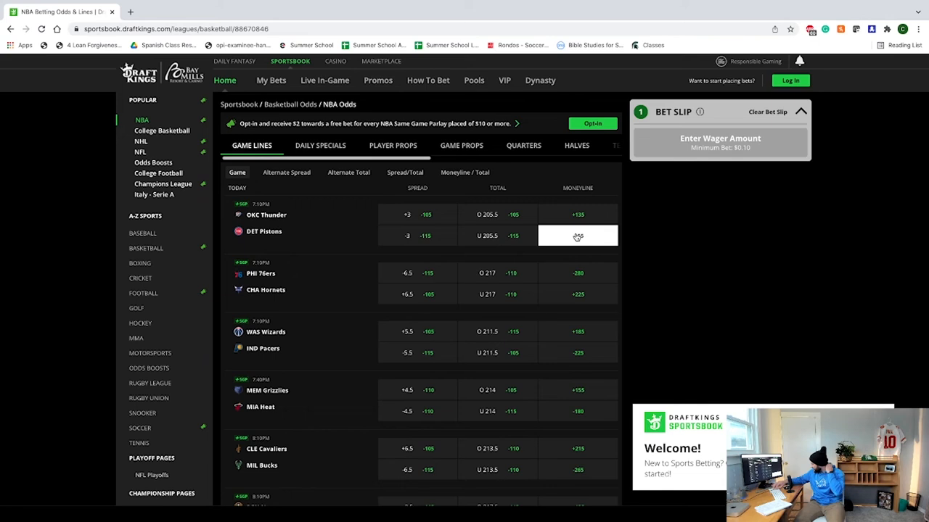
left_click(577, 235)
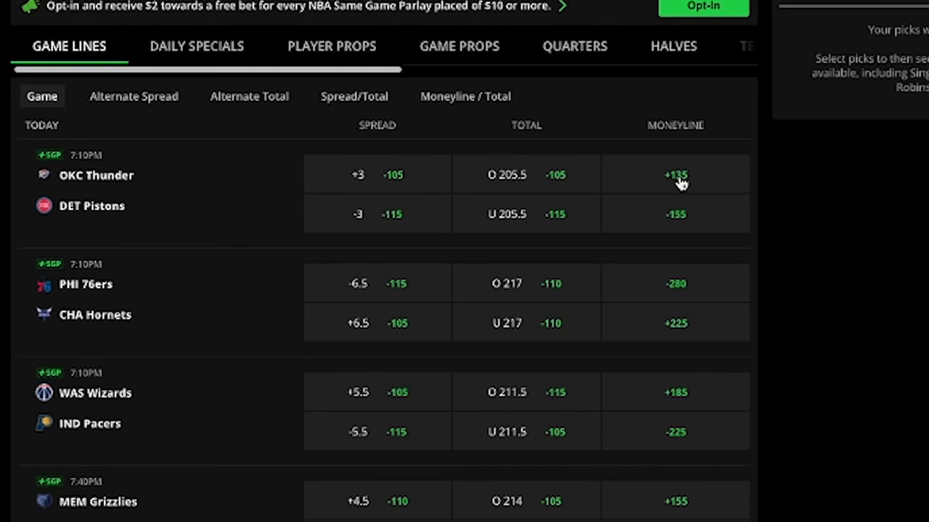
left_click(675, 215)
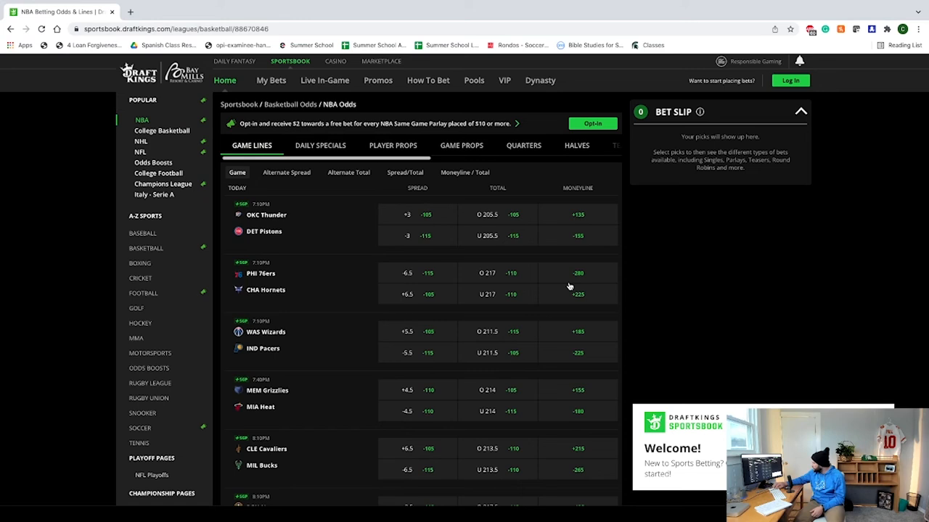
mouse_move(578, 281)
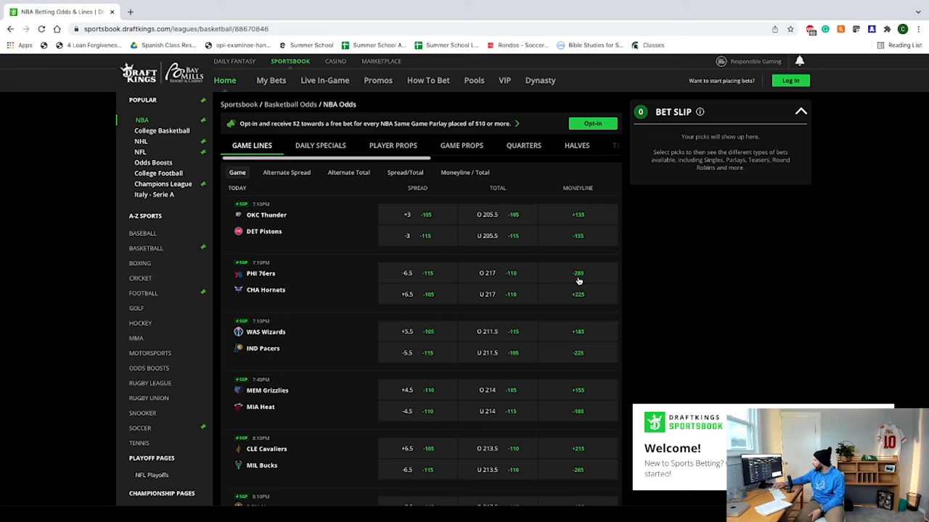
left_click(577, 293)
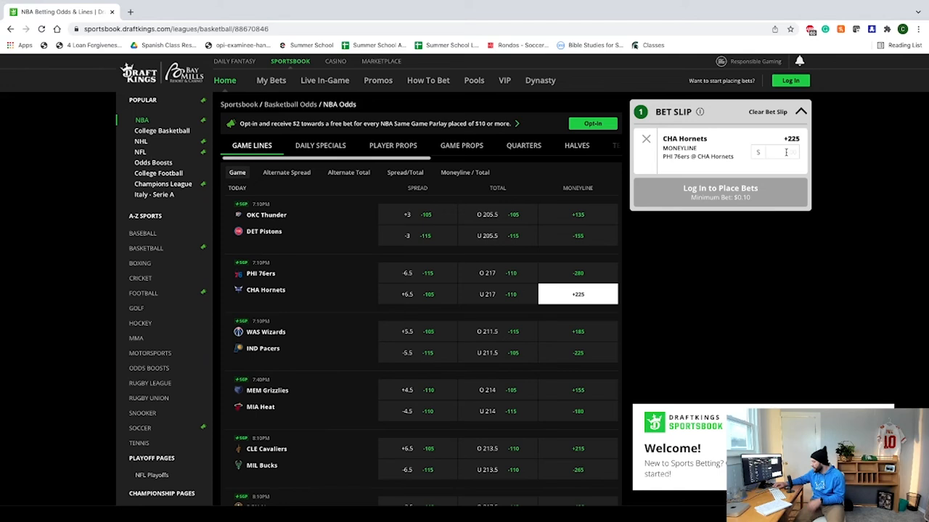
type("100")
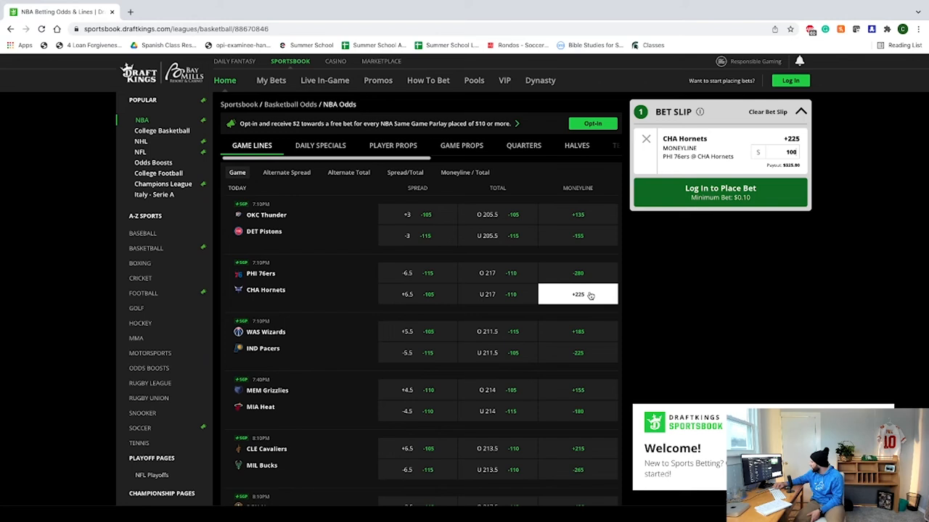
left_click(578, 272)
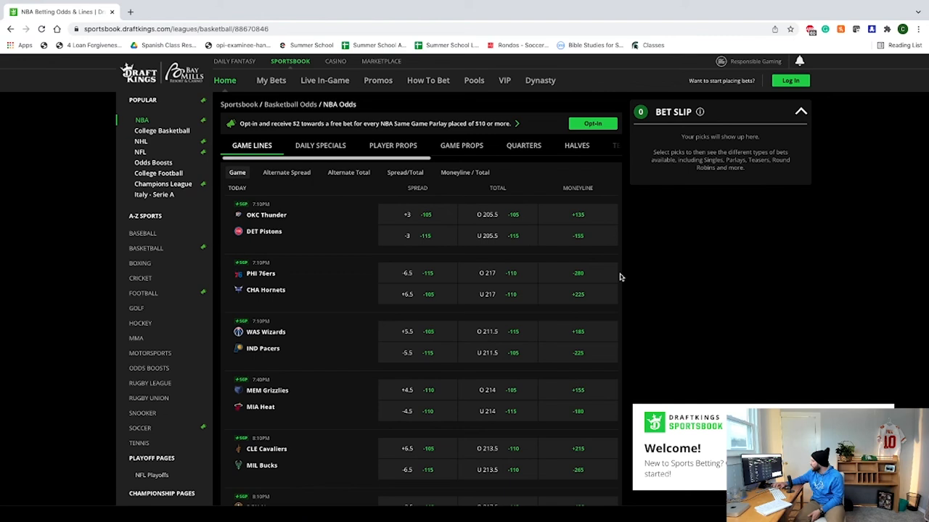
Add the 76ers -6.5 spread at -115 for 76ers at Hornets to the bet slip
left_click(418, 273)
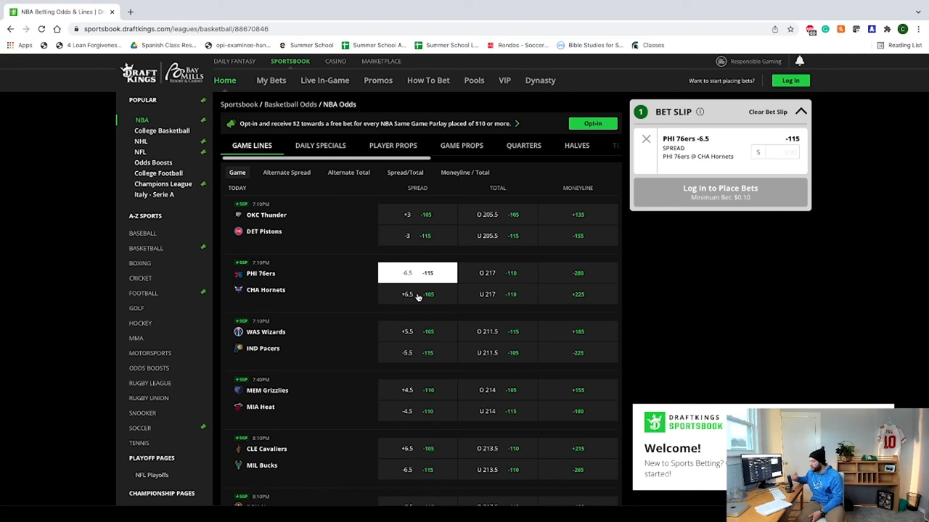